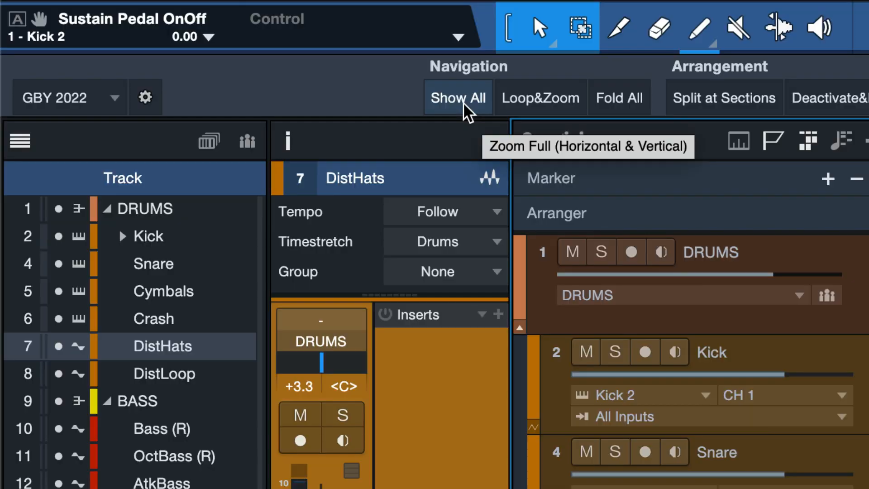
Use Show All in the macro page's Navigation section to fit all tracks and sections
left_click(458, 96)
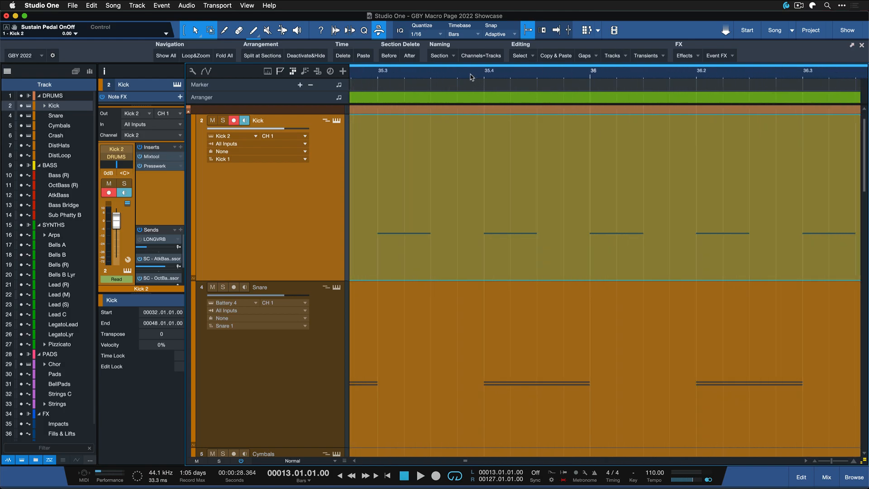
left_click(166, 56)
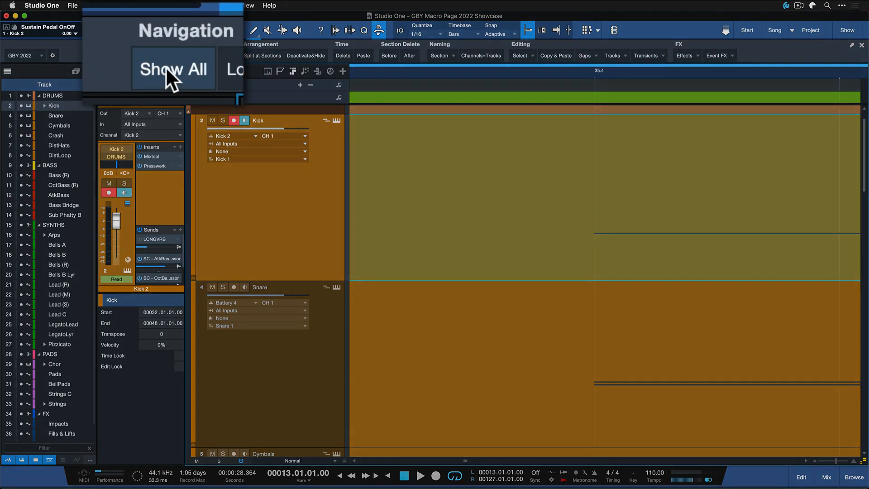
left_click(173, 69)
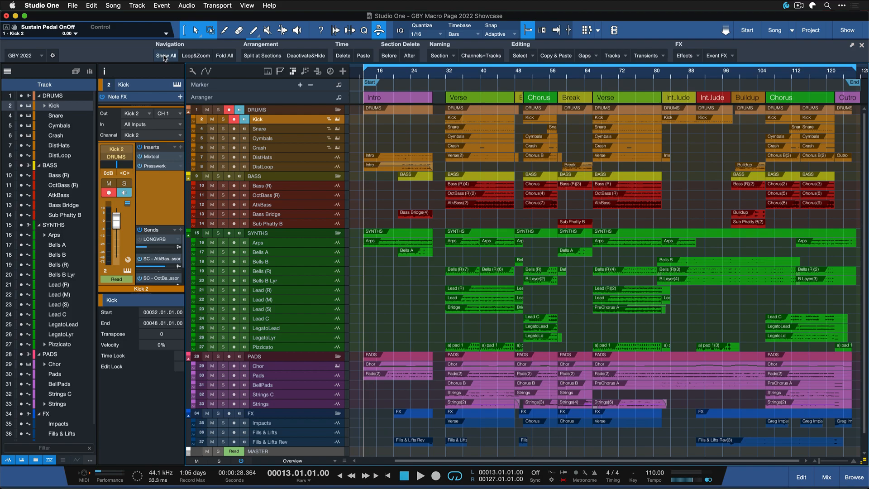